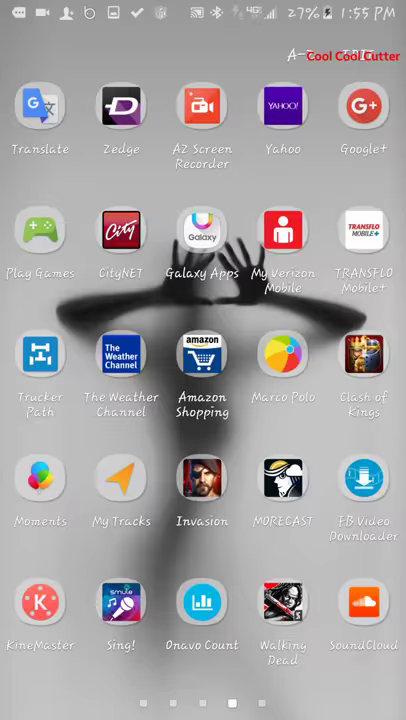
- Swipe left through the app pages to reach the main home screen
scroll(left, 3)
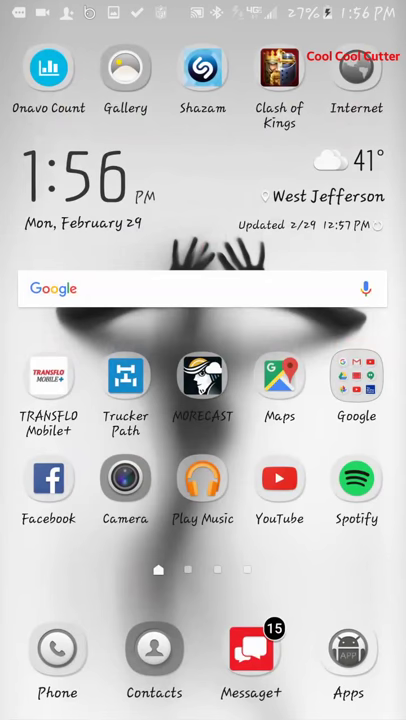
- Rerun the recent Google search 'zz stream' from the search bar
click(200, 289)
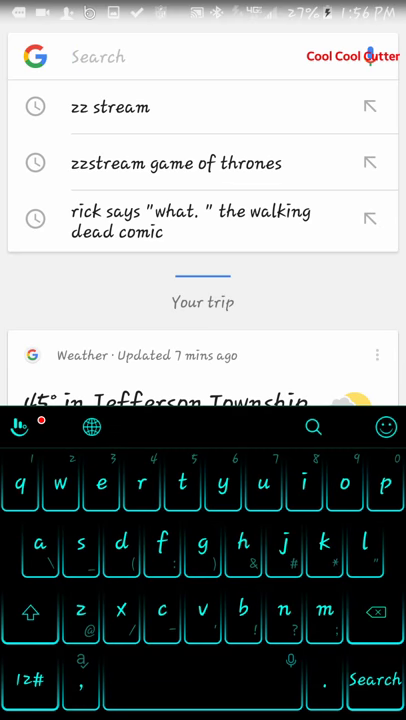
click(110, 107)
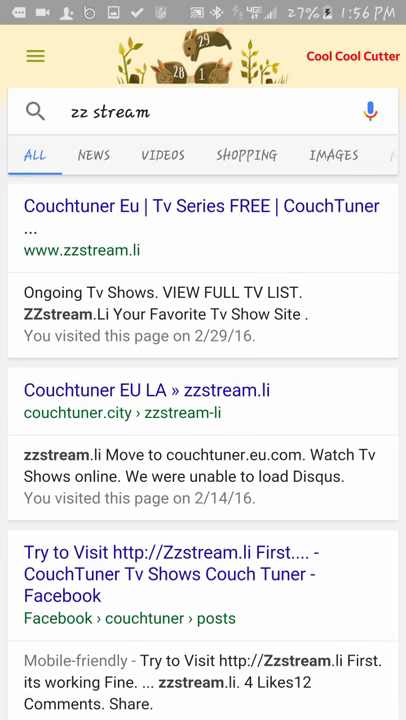
- Open the first CouchTuner result and scroll the series list down to Game of Thrones
click(203, 206)
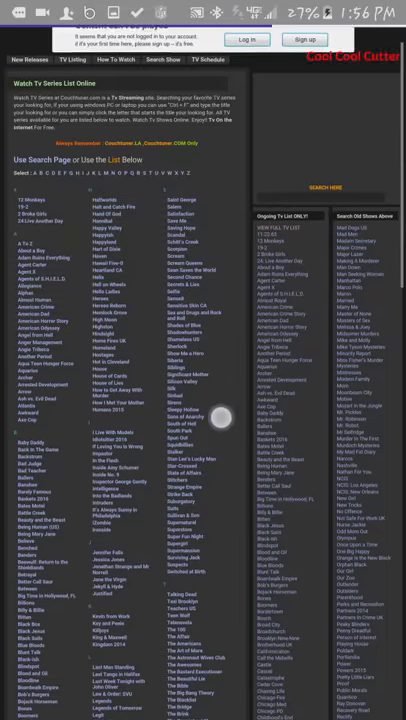
scroll(down, 3)
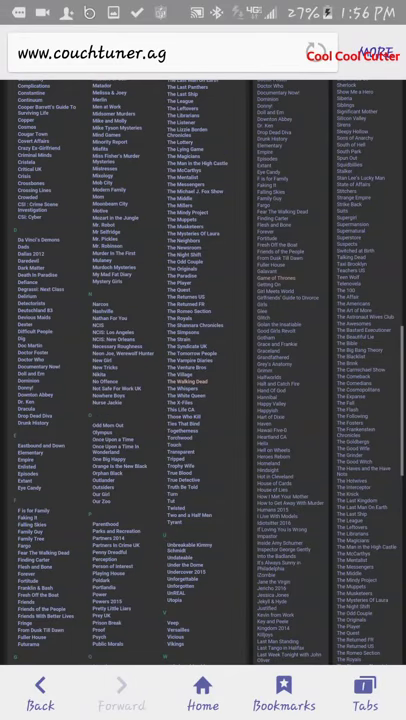
scroll(down, 3)
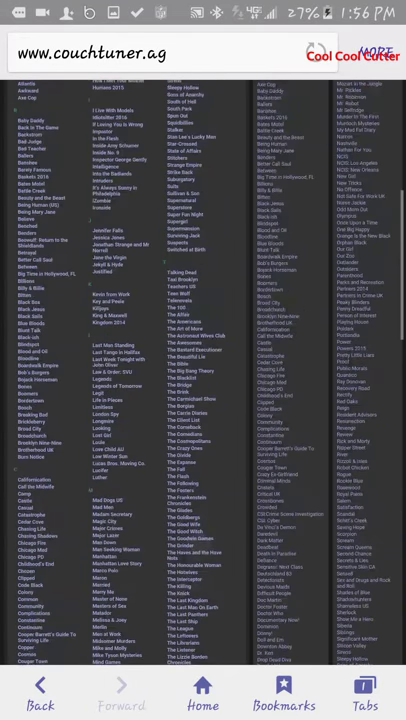
scroll(down, 3)
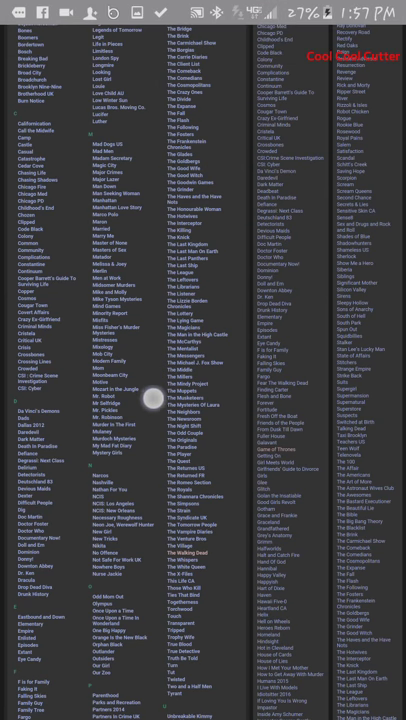
scroll(down, 3)
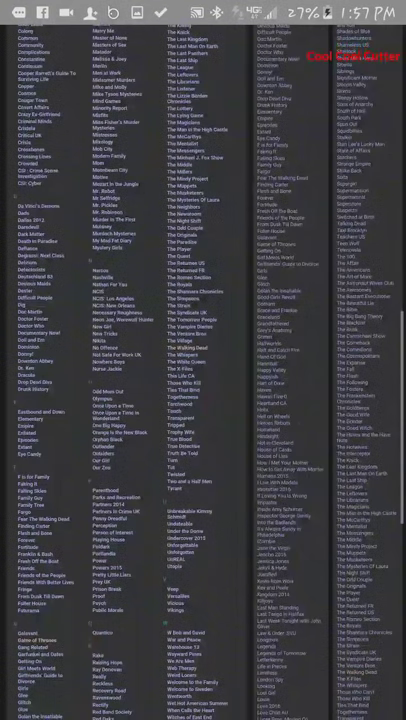
scroll(down, 3)
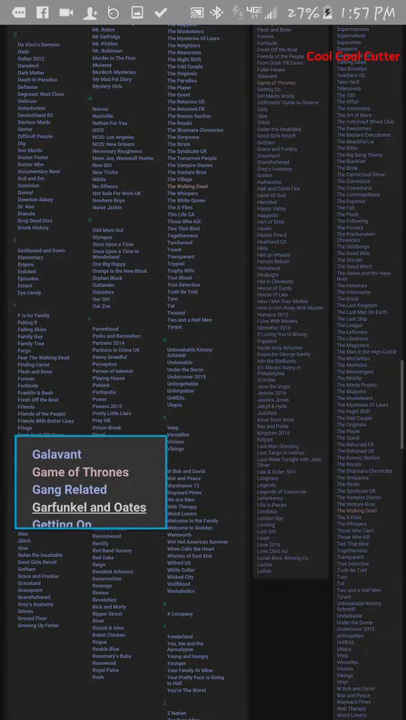
- Open Game of Thrones S5 E10 'Mother's Mercy' and close the ad over the player
click(79, 471)
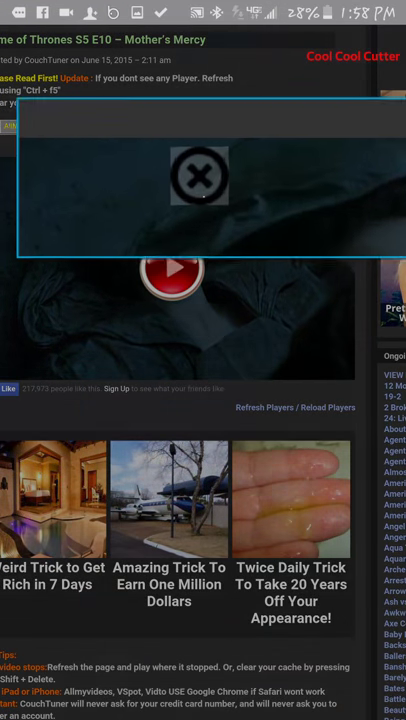
click(200, 177)
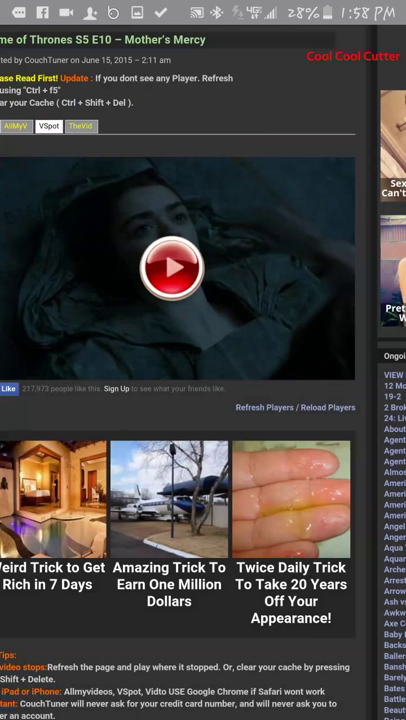